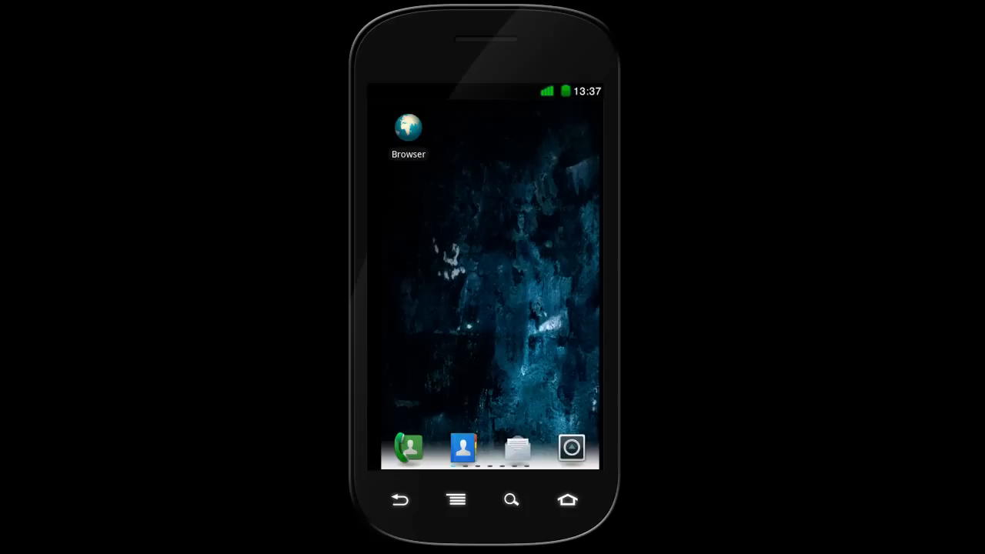
Enable installation from Unknown sources in Settings, accept the Attention warning, and return to the email inbox
{"action": "left_click", "coordinate": [455, 499]}
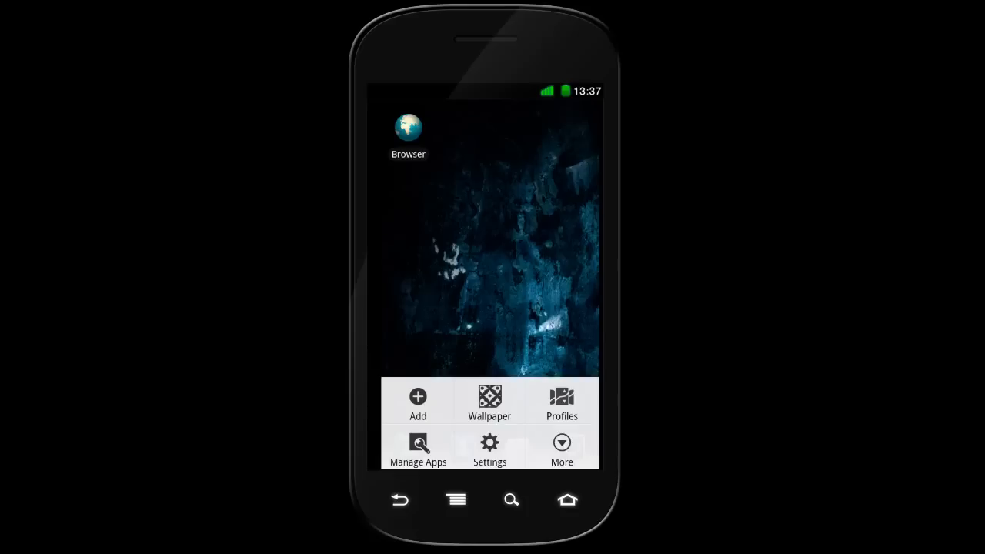
{"action": "left_click", "coordinate": [489, 450]}
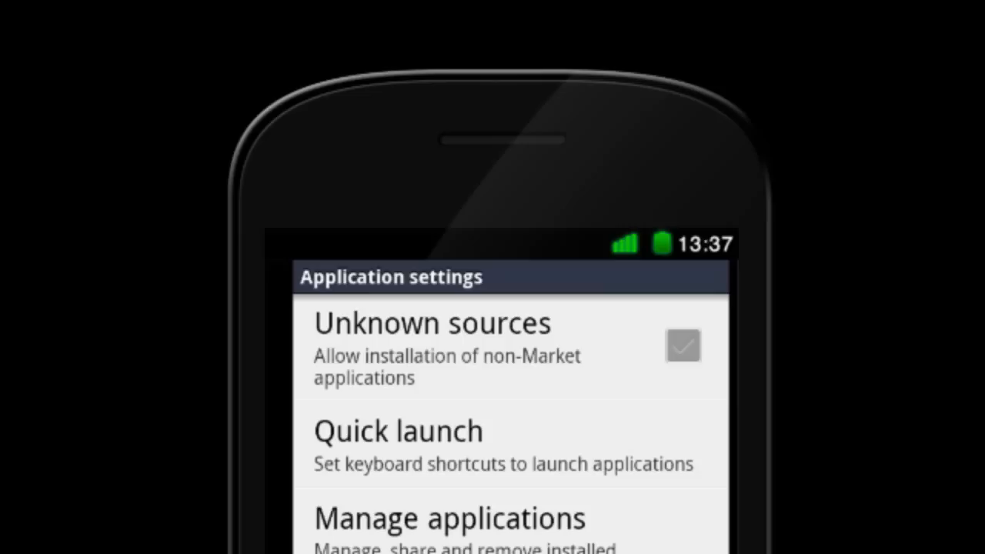
{"action": "left_click", "coordinate": [682, 345]}
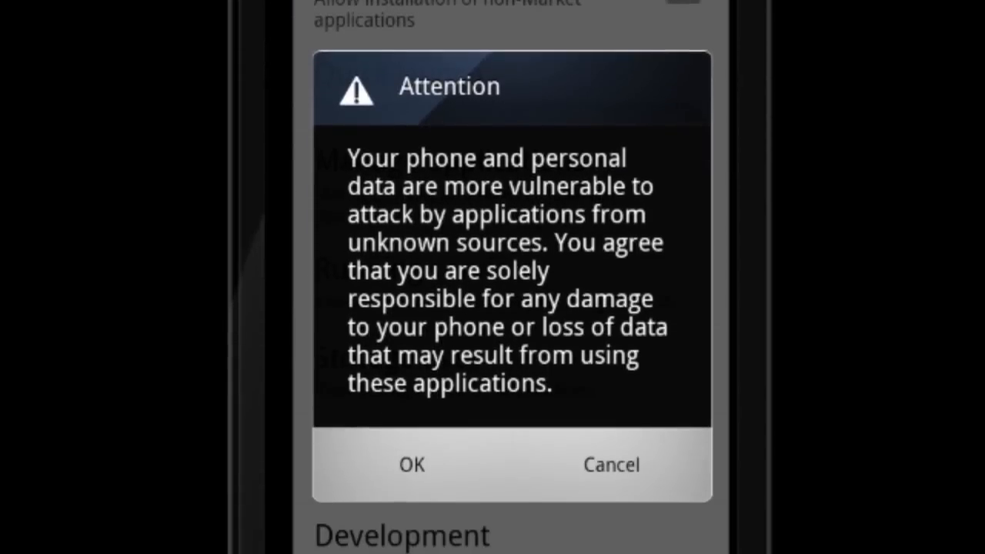
{"action": "left_click", "coordinate": [411, 465]}
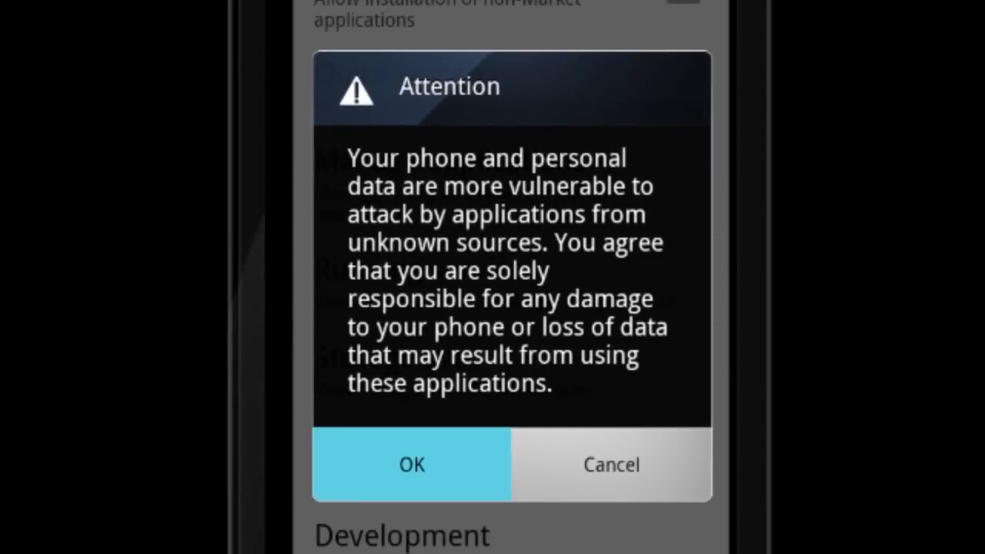
{"action": "left_click", "coordinate": [413, 465]}
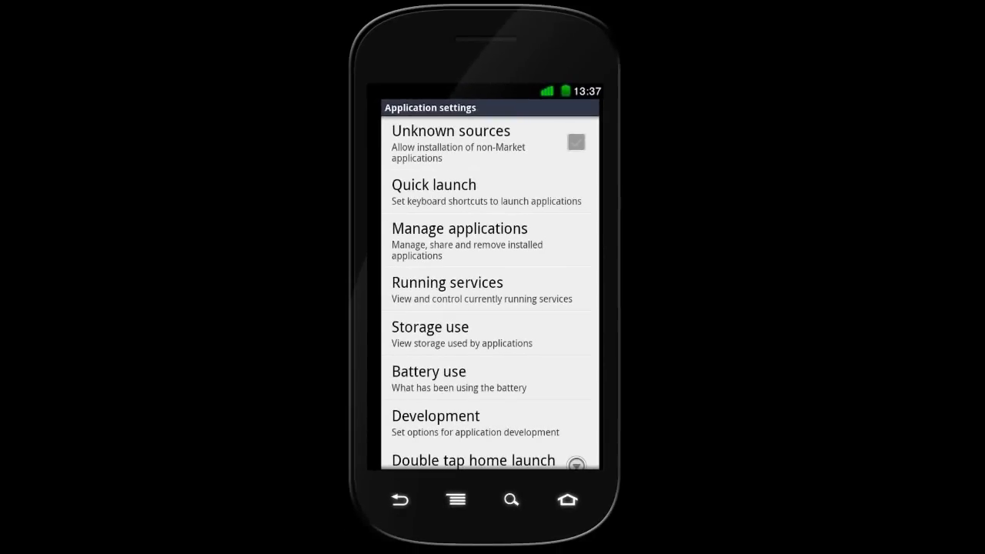
{"action": "left_click", "coordinate": [576, 142]}
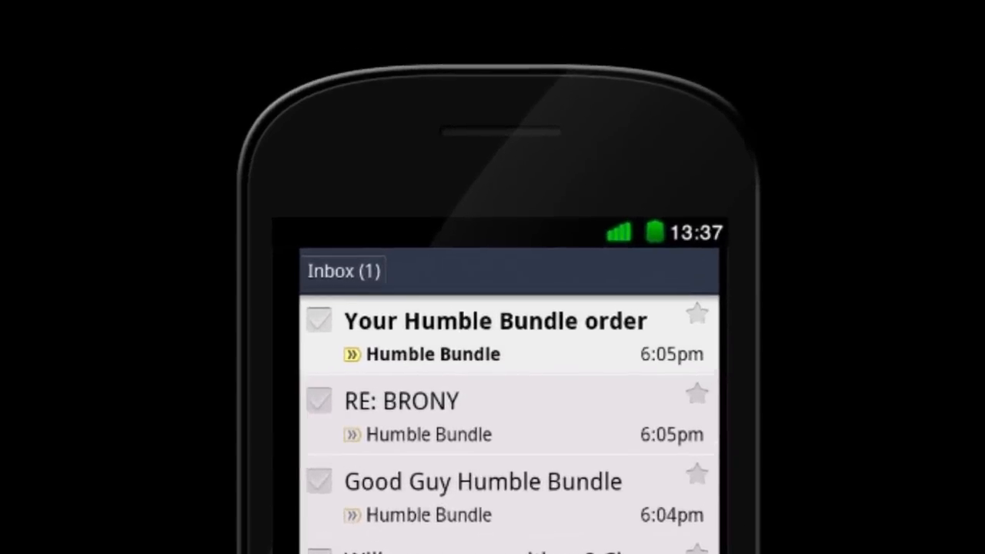
Read the 'Your Humble Bundle order' message in the inbox for its download instructions
{"action": "left_click", "coordinate": [496, 322]}
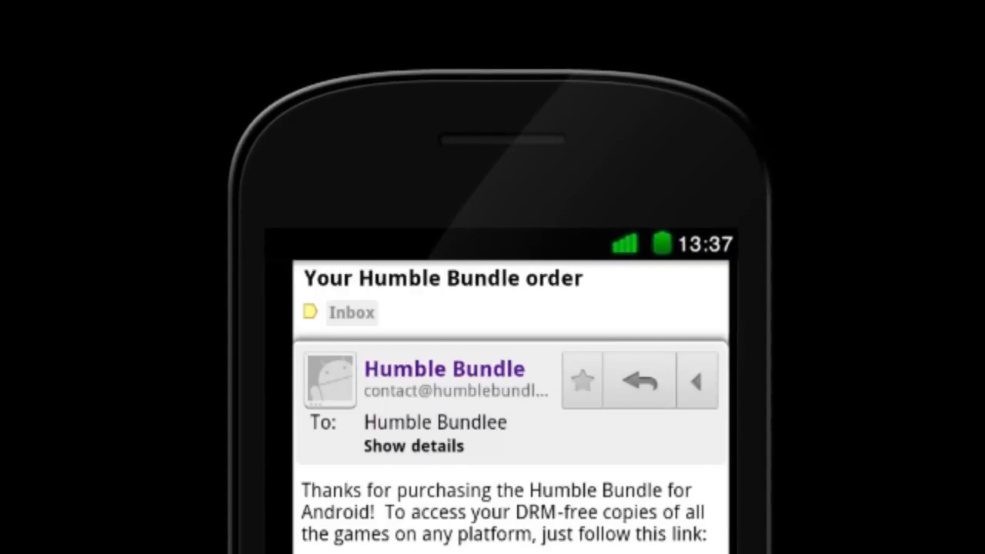
{"action": "scroll", "scroll_direction": "down", "scroll_amount": 3}
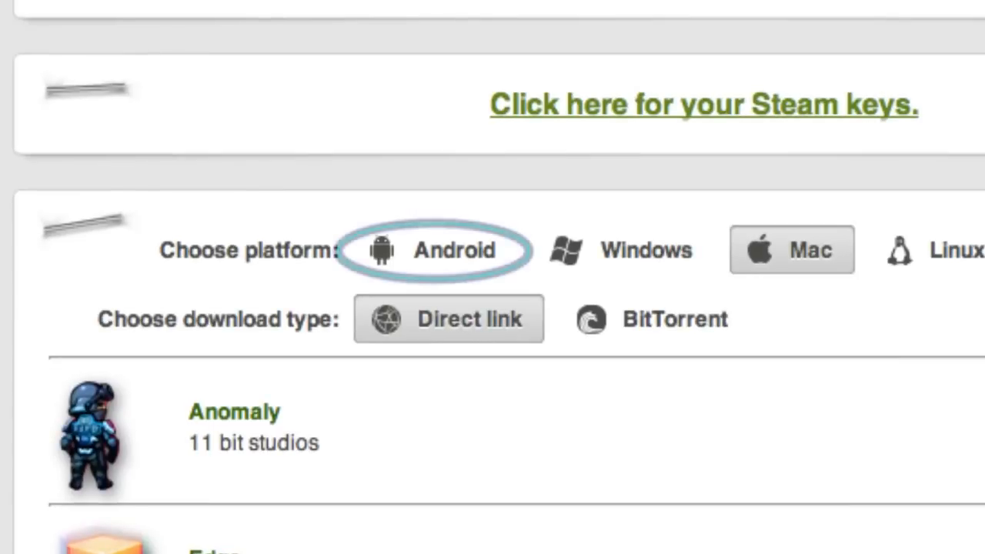
Choose Android as platform, view the installation instructions, and enter the keyed download URL on the phone
{"action": "left_click", "coordinate": [454, 250]}
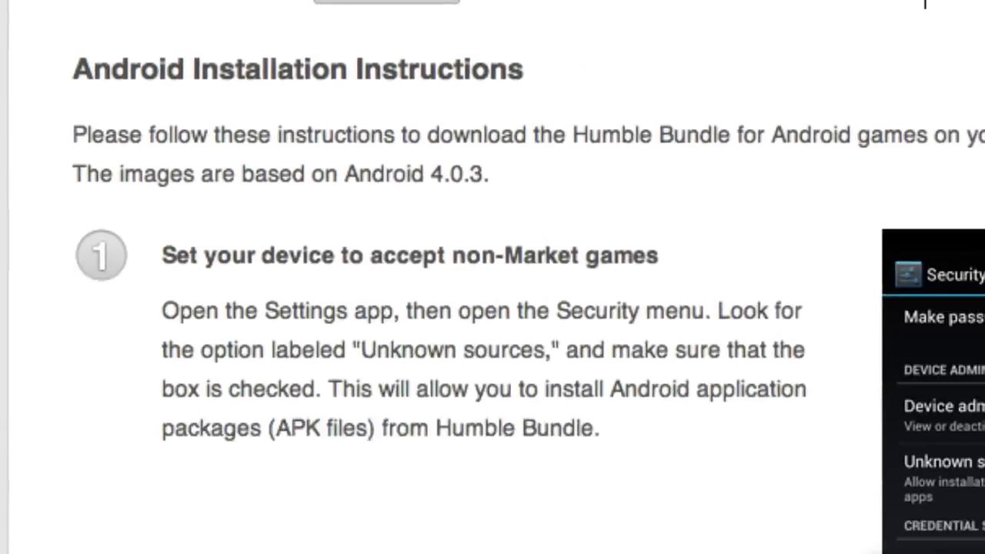
{"action": "scroll", "scroll_direction": "down", "scroll_amount": 3}
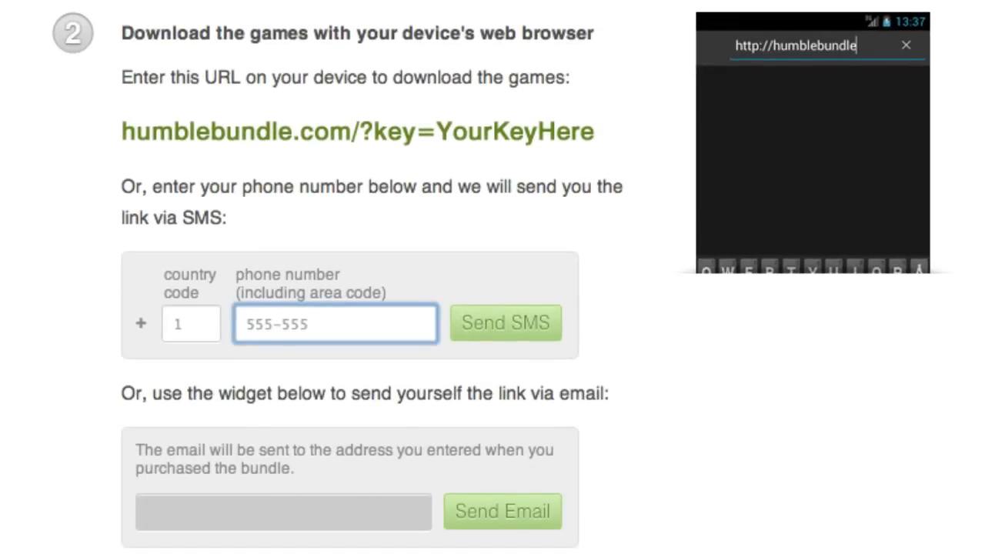
{"action": "type", "text": "-5555"}
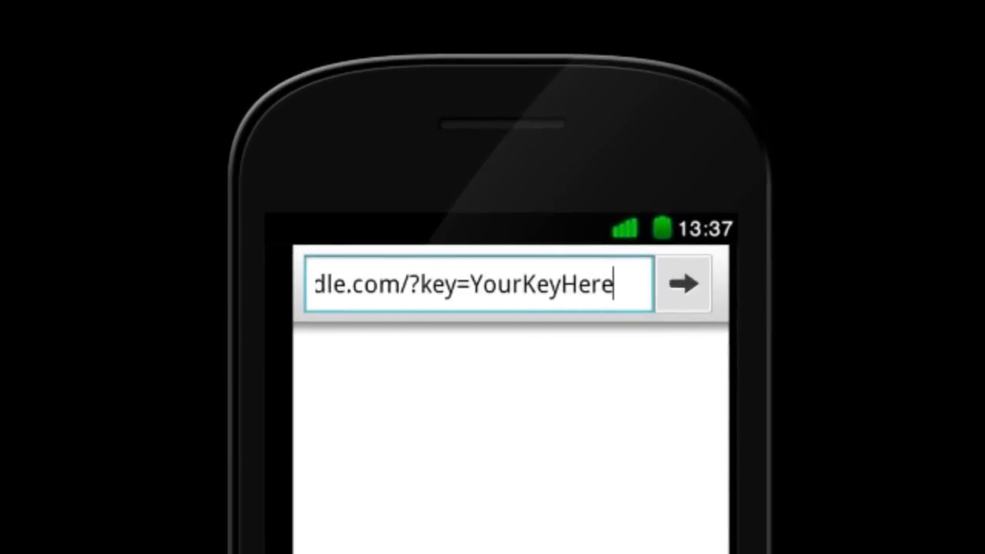
Load the humblebundle.com/?key= page in the phone browser and download Anomaly from the game list
{"action": "left_click", "coordinate": [684, 283]}
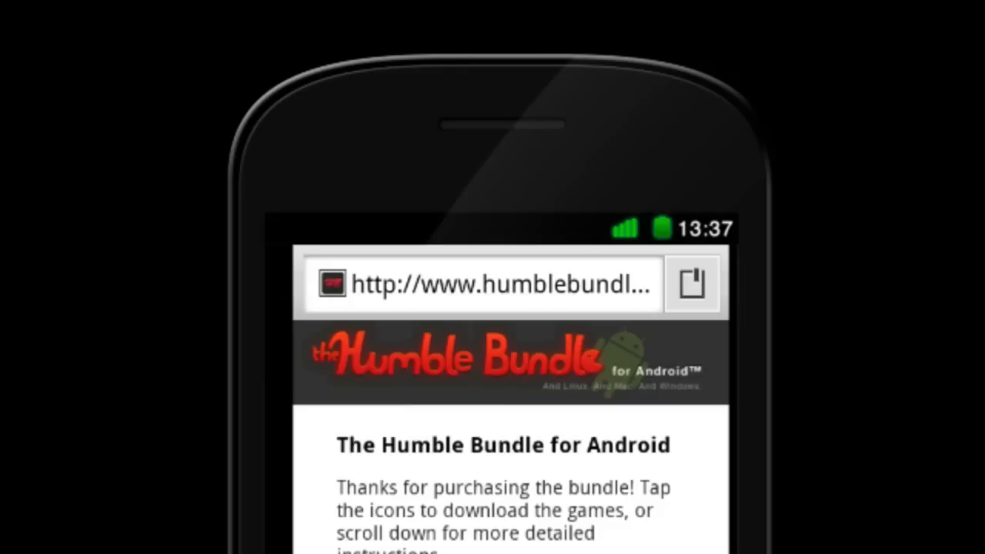
{"action": "scroll", "scroll_direction": "down", "scroll_amount": 3}
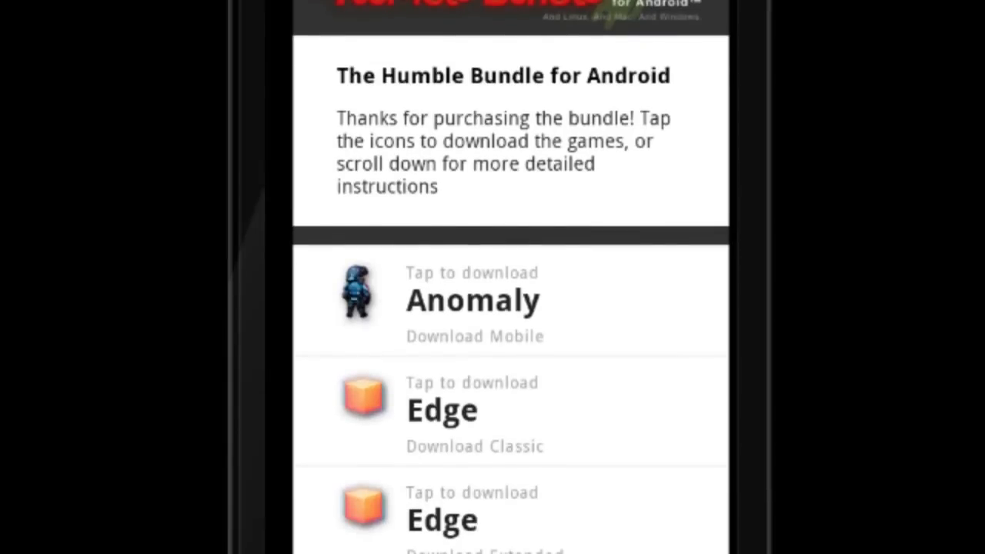
{"action": "left_click", "coordinate": [357, 296]}
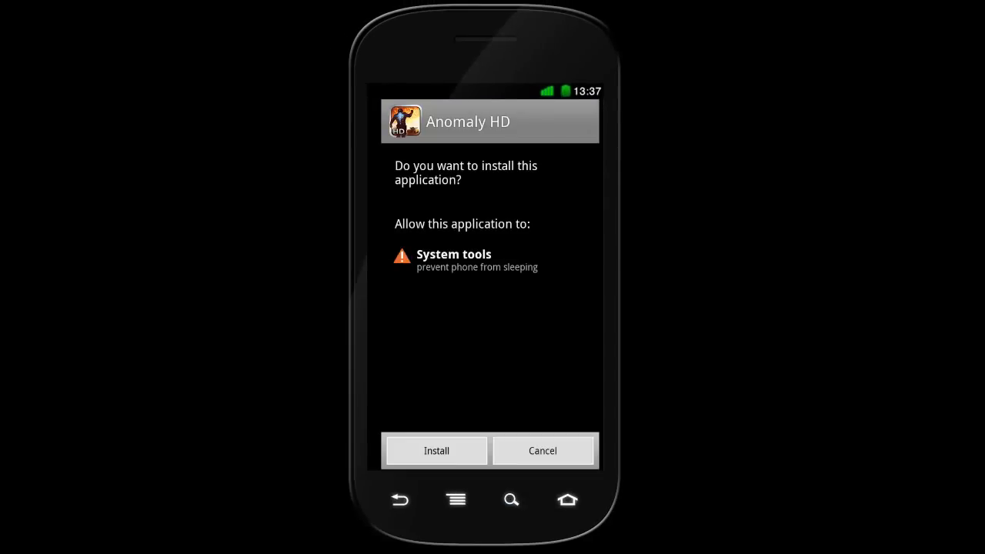
Install Anomaly HD from the prompt and launch it from All apps to its title screen
{"action": "left_click", "coordinate": [436, 449]}
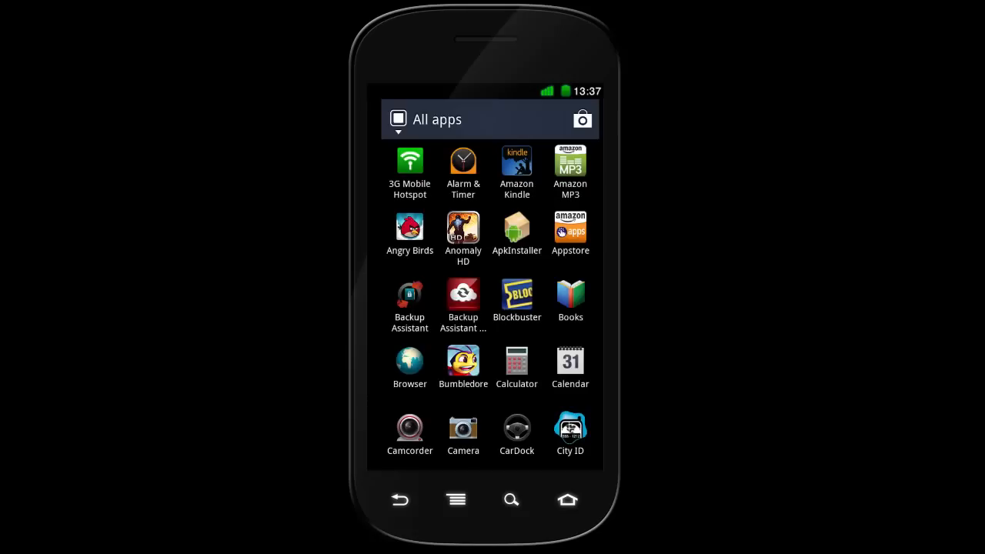
{"action": "left_click", "coordinate": [462, 231]}
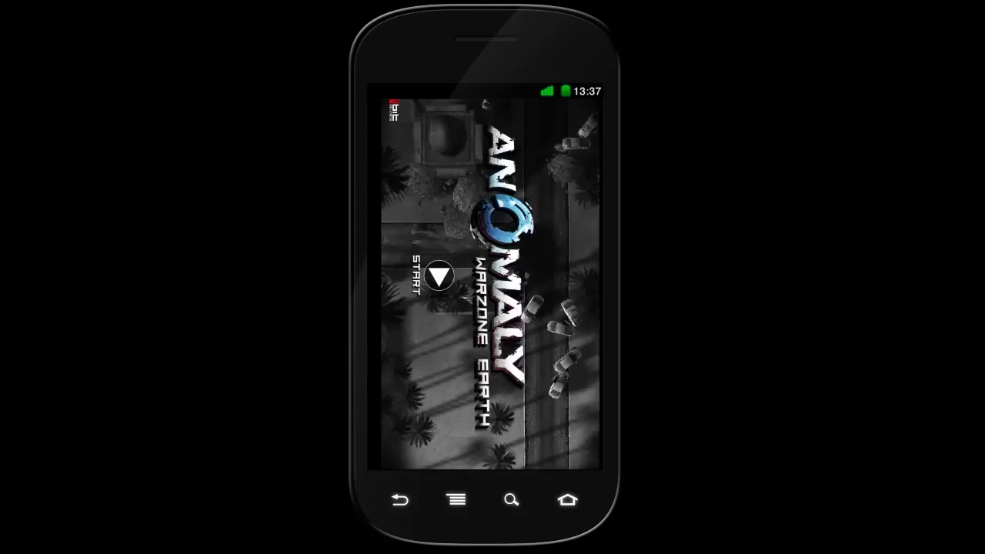